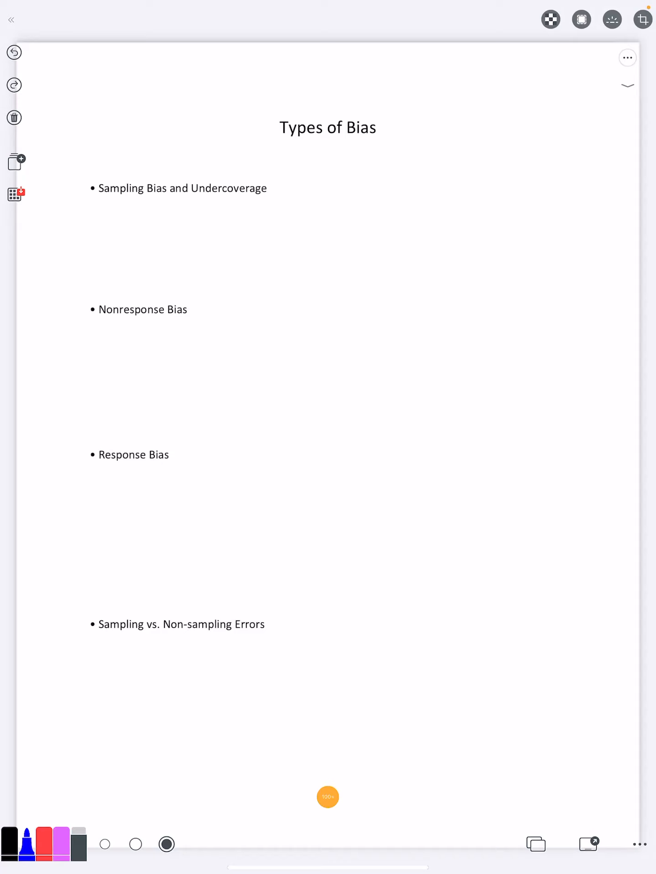
# Under Sampling Bias, handwrite 'this is when the sample you chose is not representative of the population as a whole.'
pyautogui.moveTo(101, 215); pyautogui.dragTo(120, 211)
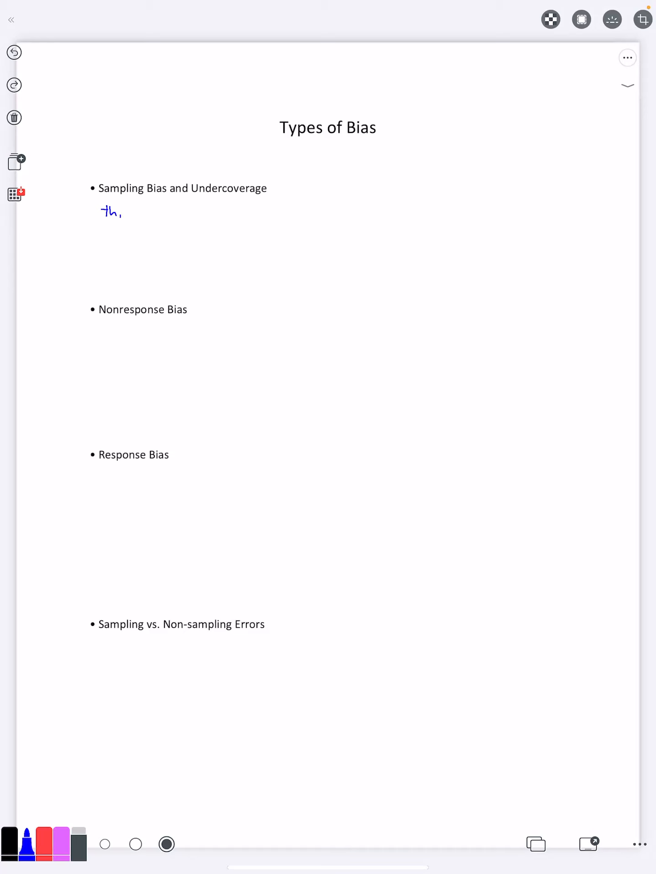
pyautogui.moveTo(101, 212); pyautogui.dragTo(184, 211)
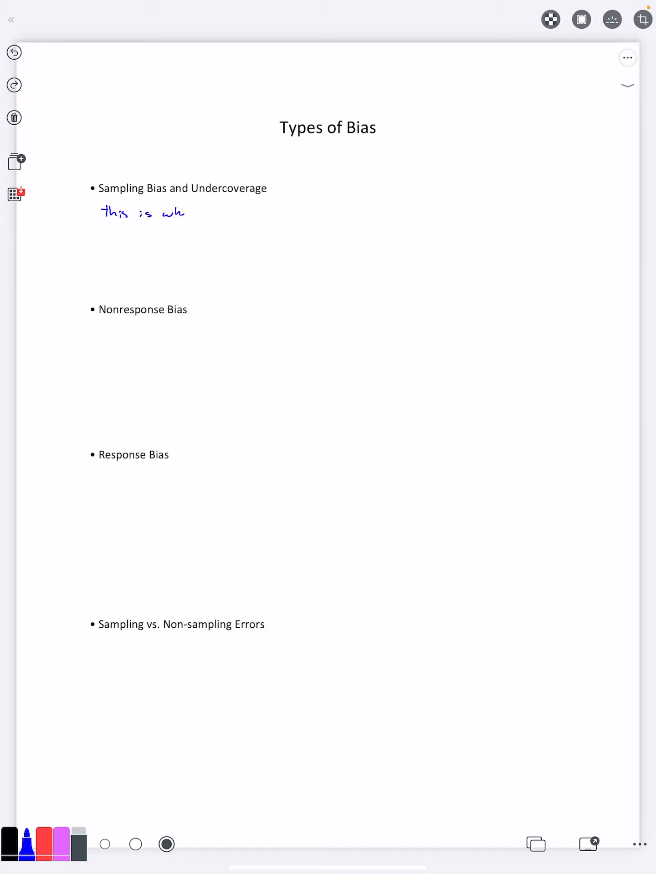
pyautogui.moveTo(186, 213); pyautogui.dragTo(245, 213)
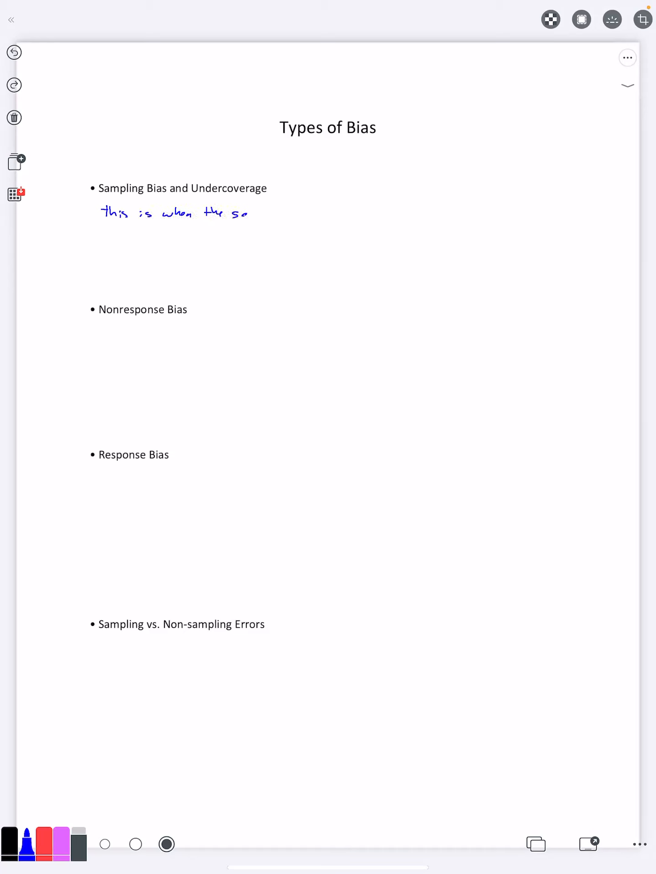
pyautogui.moveTo(234, 214); pyautogui.dragTo(301, 214)
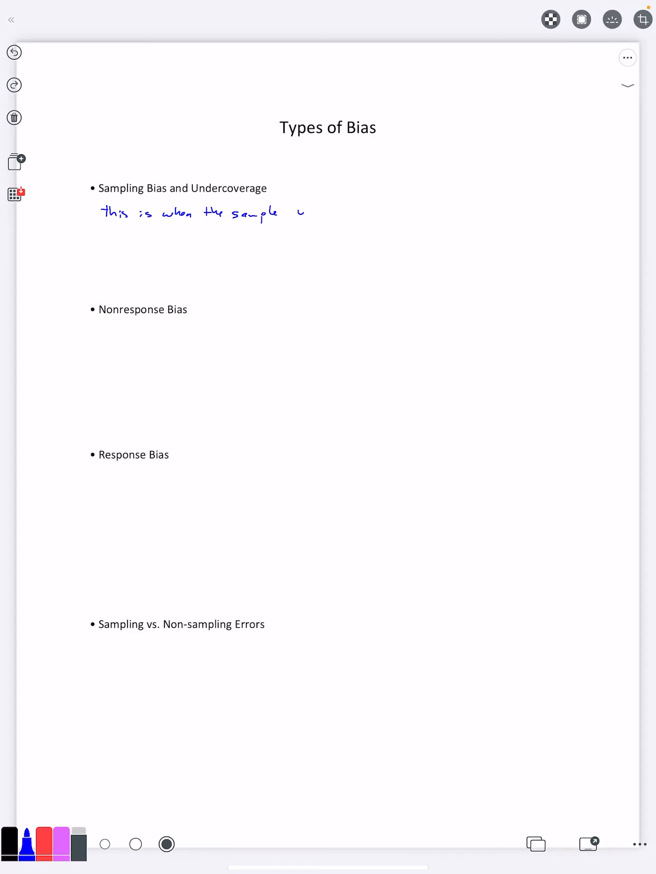
pyautogui.moveTo(293, 212); pyautogui.dragTo(362, 215)
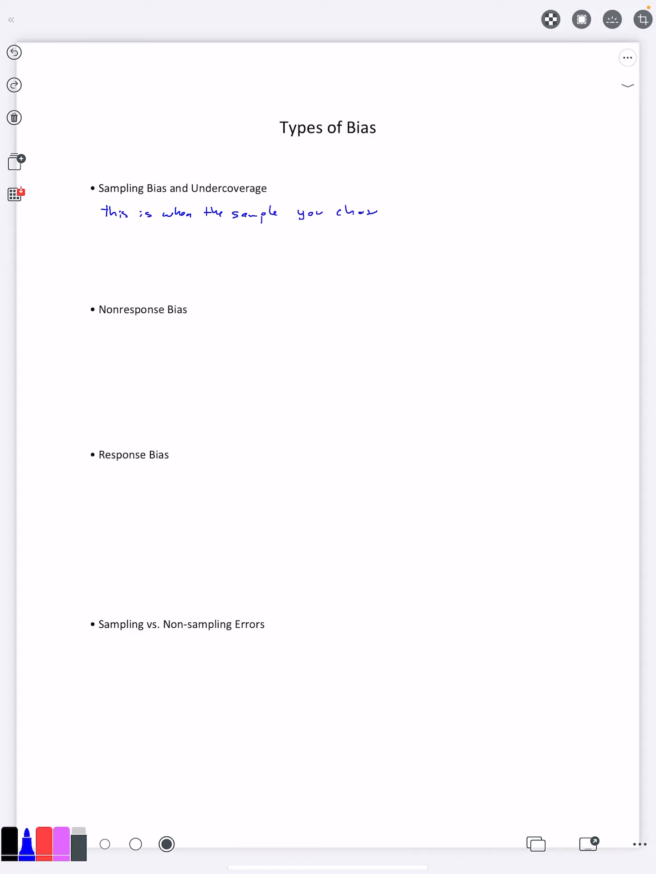
pyautogui.moveTo(391, 211); pyautogui.dragTo(449, 209)
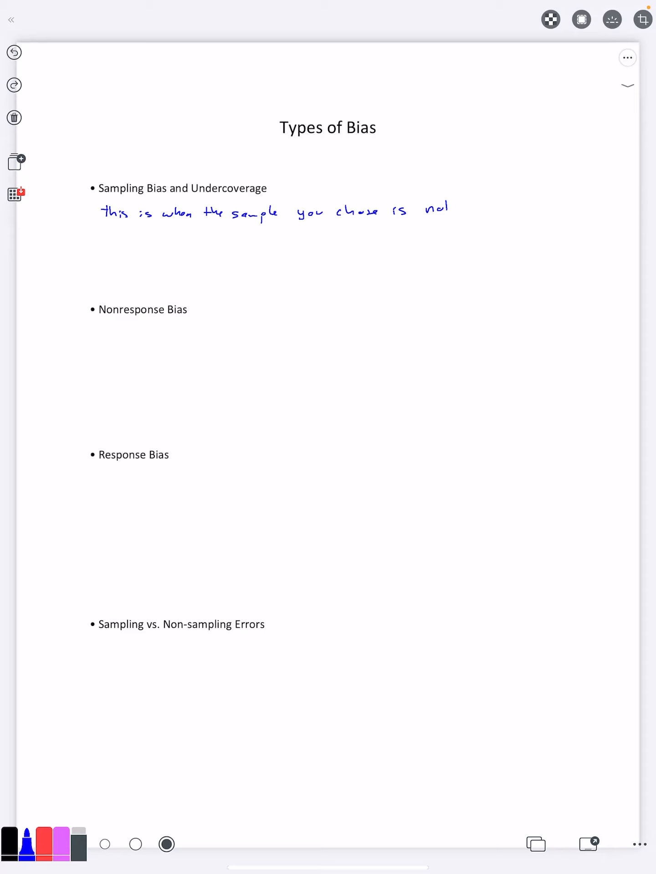
pyautogui.moveTo(451, 210); pyautogui.dragTo(521, 209)
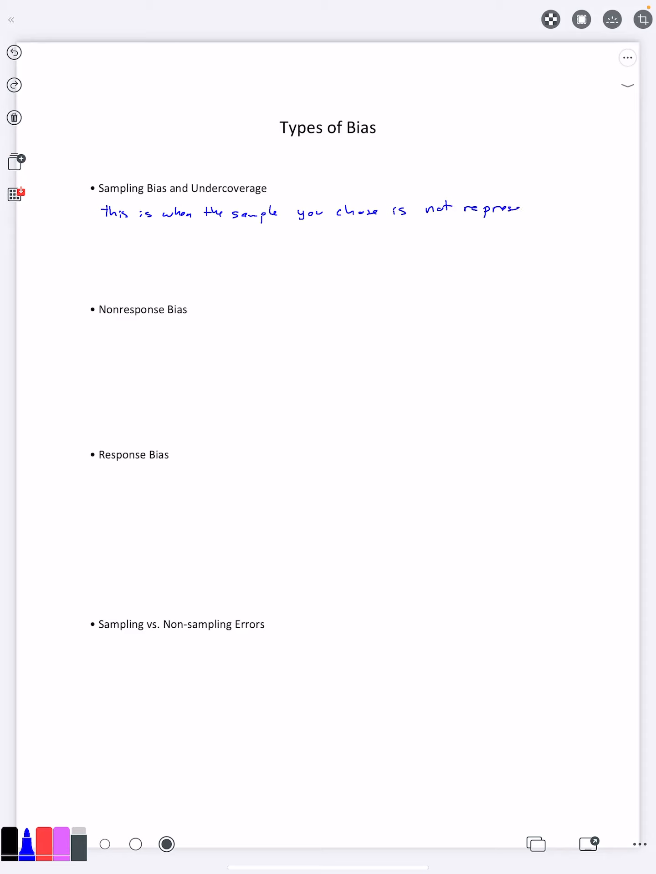
pyautogui.moveTo(513, 209); pyautogui.dragTo(568, 209)
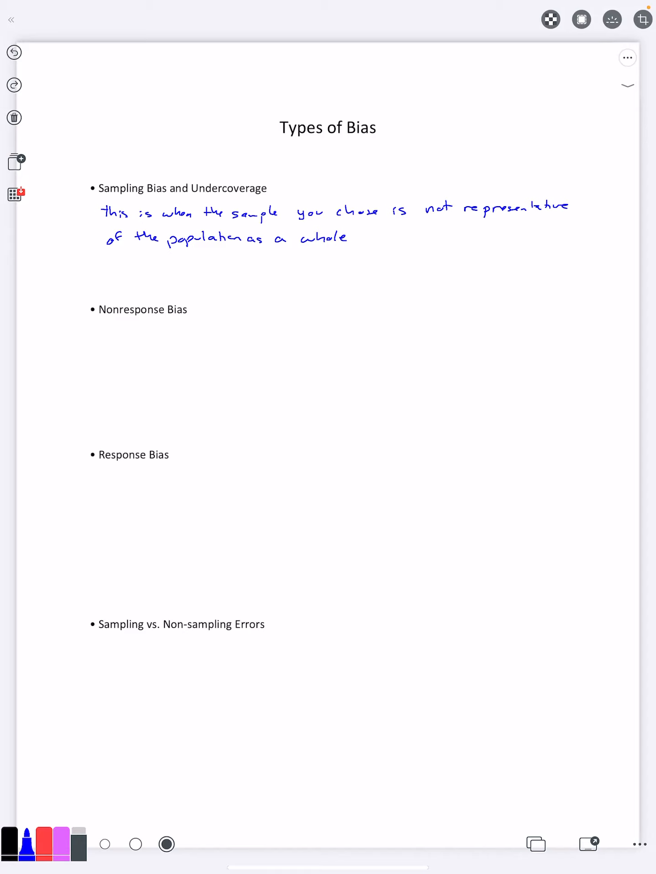
# Handwrite 'undercoverage is when part of the population does not have enough representation in the sample' over two lines
pyautogui.moveTo(100, 259); pyautogui.dragTo(142, 259)
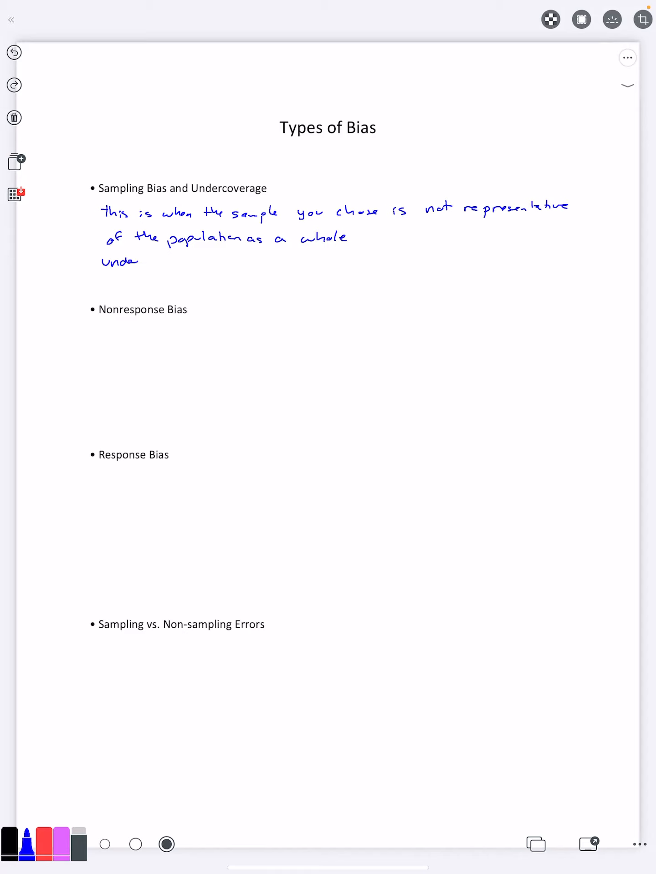
pyautogui.write('coverage')
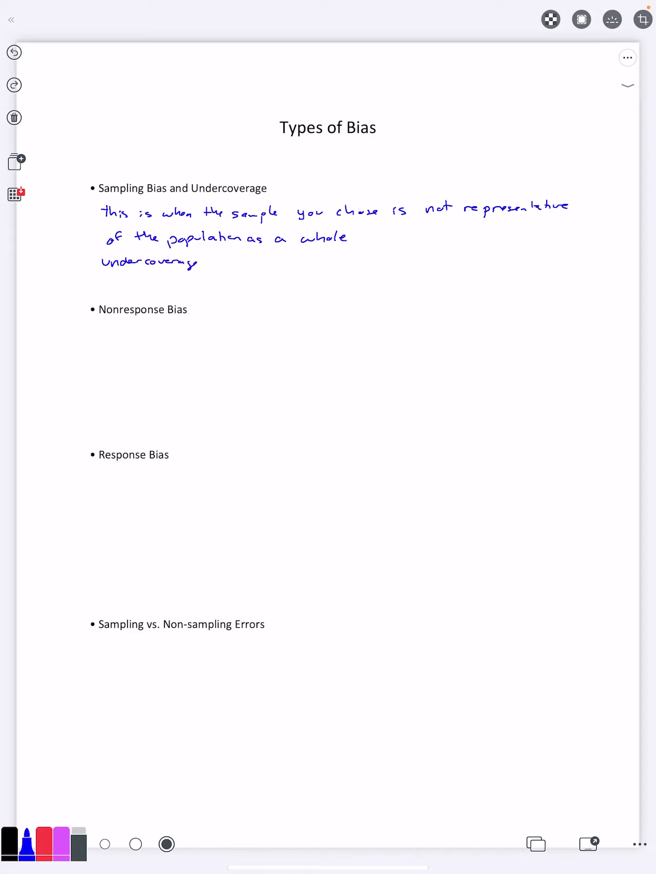
pyautogui.write('is')
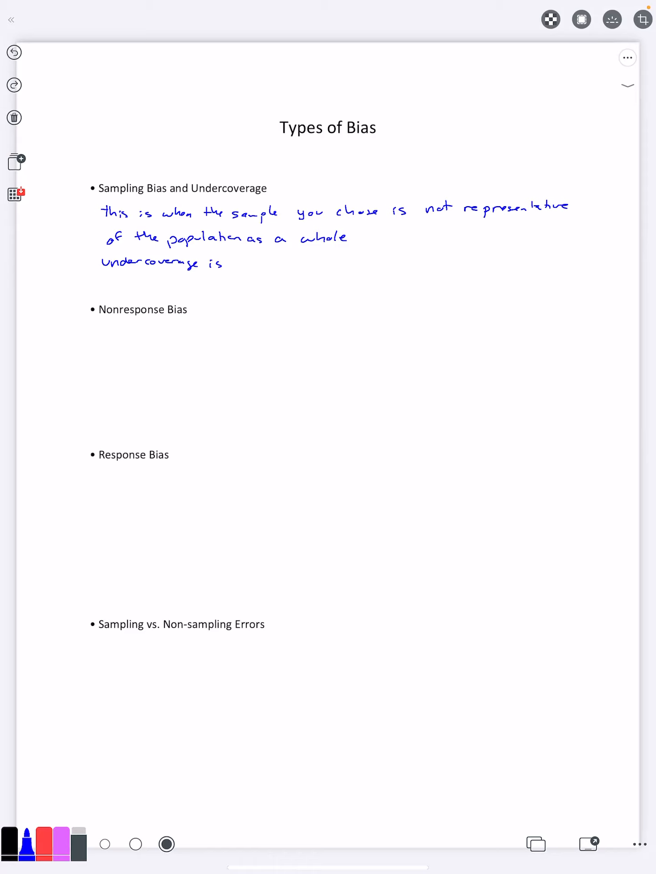
pyautogui.write('when po')
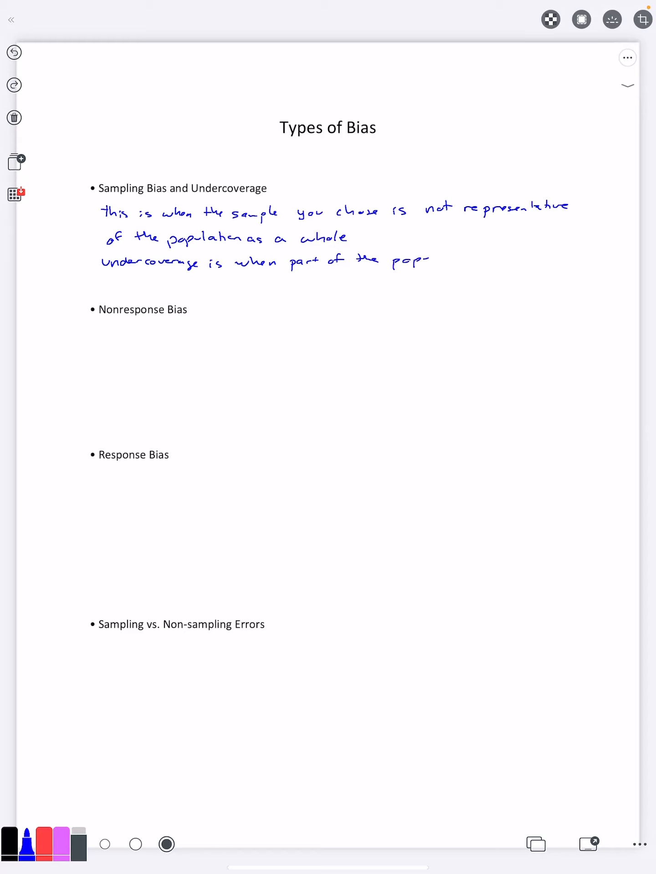
pyautogui.moveTo(430, 259); pyautogui.dragTo(485, 258)
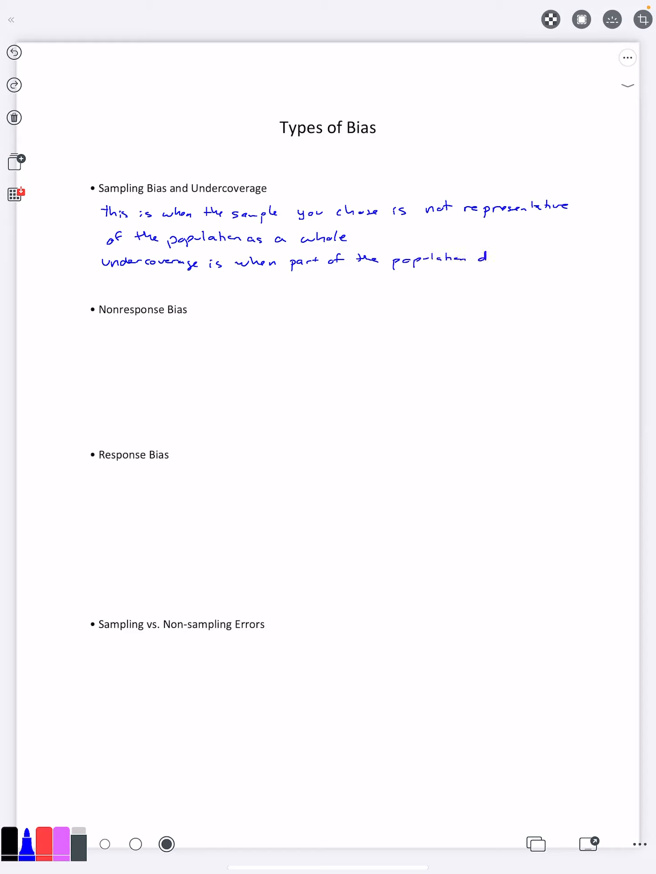
pyautogui.moveTo(484, 258); pyautogui.dragTo(504, 258)
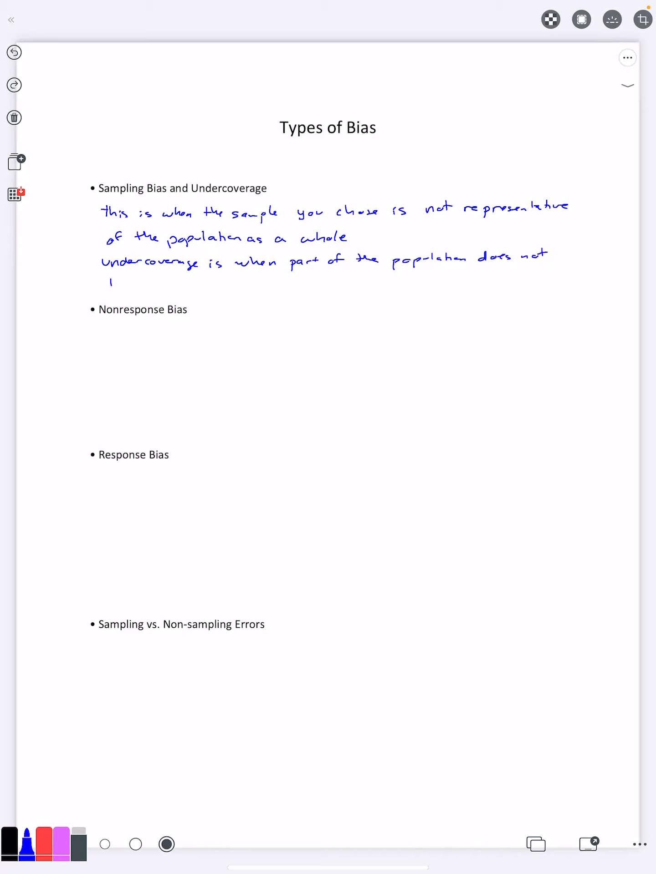
pyautogui.write('have eno')
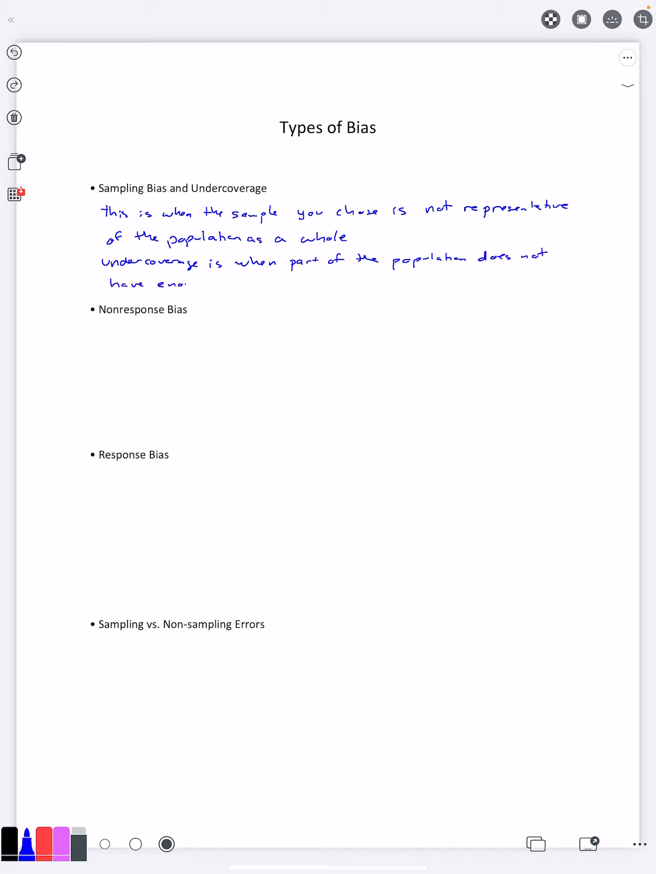
pyautogui.write('enough representati')
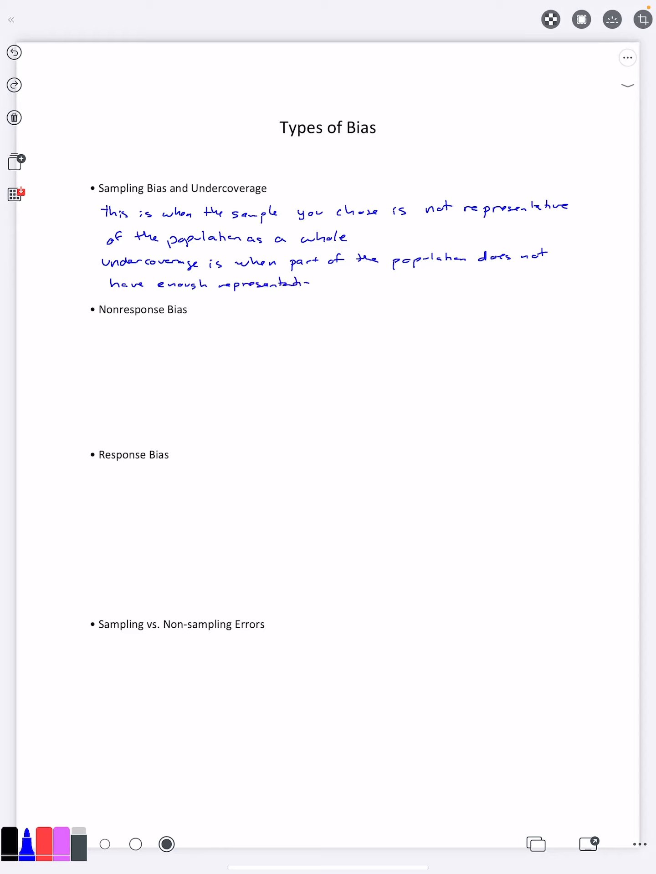
pyautogui.moveTo(321, 283); pyautogui.dragTo(385, 282)
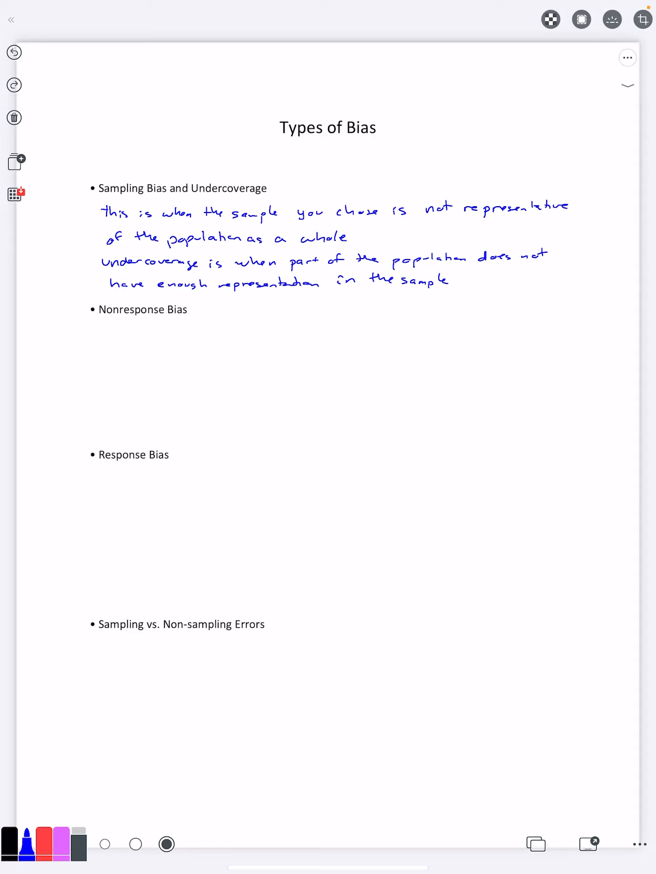
# Under Nonresponse Bias, handwrite 'this is when the individuals who do respond to the survey do not…'
pyautogui.moveTo(100, 326); pyautogui.dragTo(120, 332)
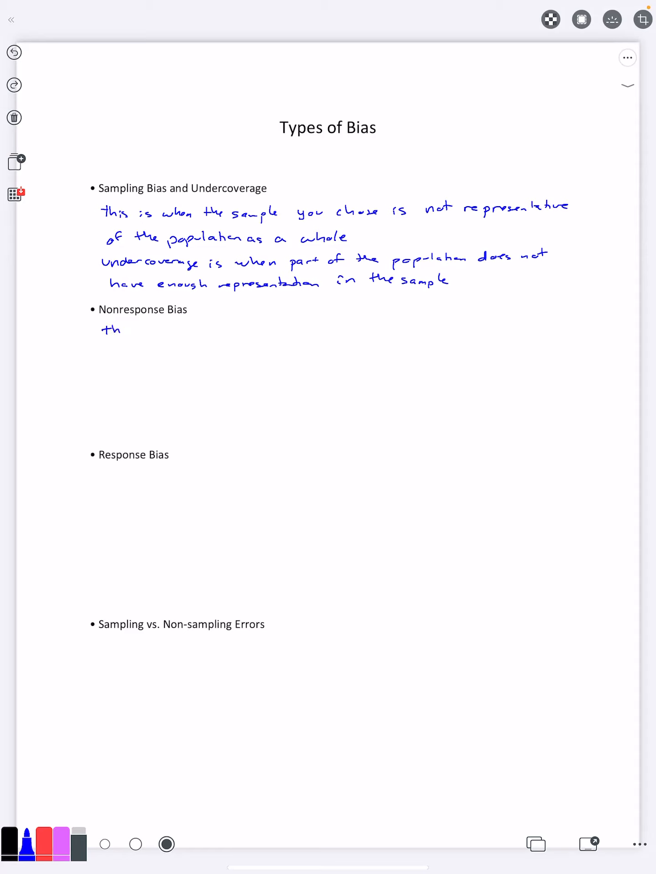
pyautogui.moveTo(111, 329); pyautogui.dragTo(192, 329)
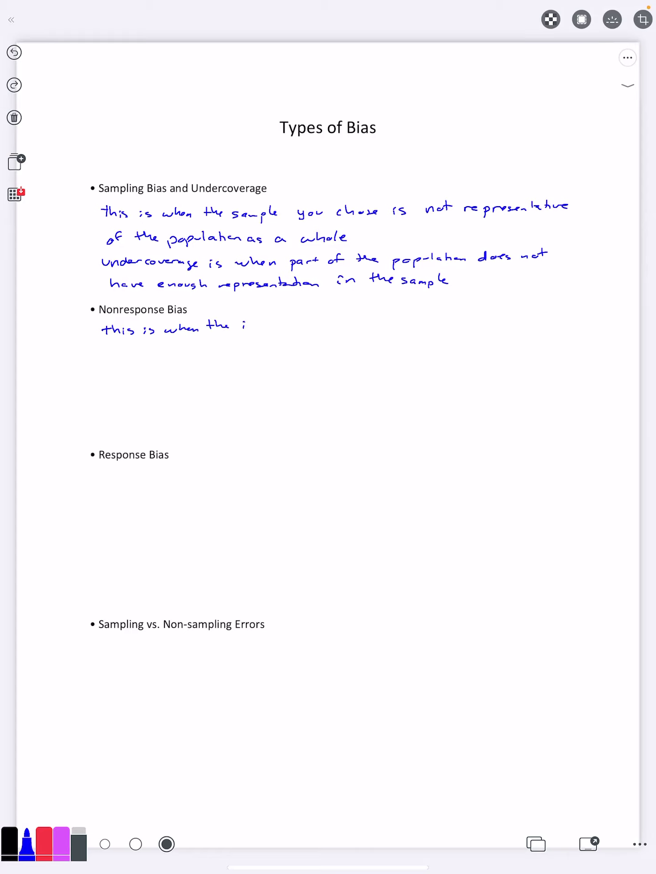
pyautogui.moveTo(240, 324); pyautogui.dragTo(304, 323)
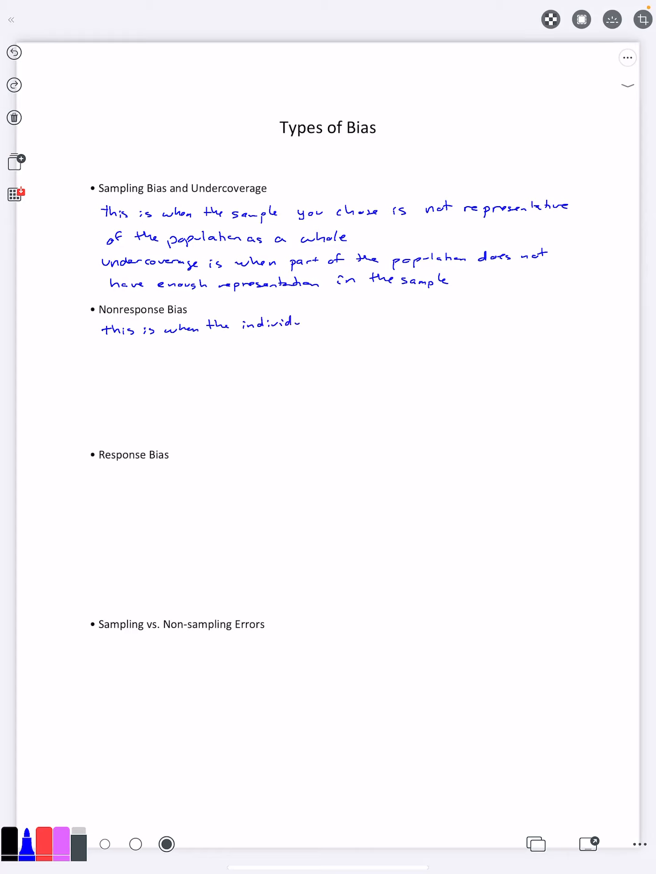
pyautogui.moveTo(290, 323); pyautogui.dragTo(362, 323)
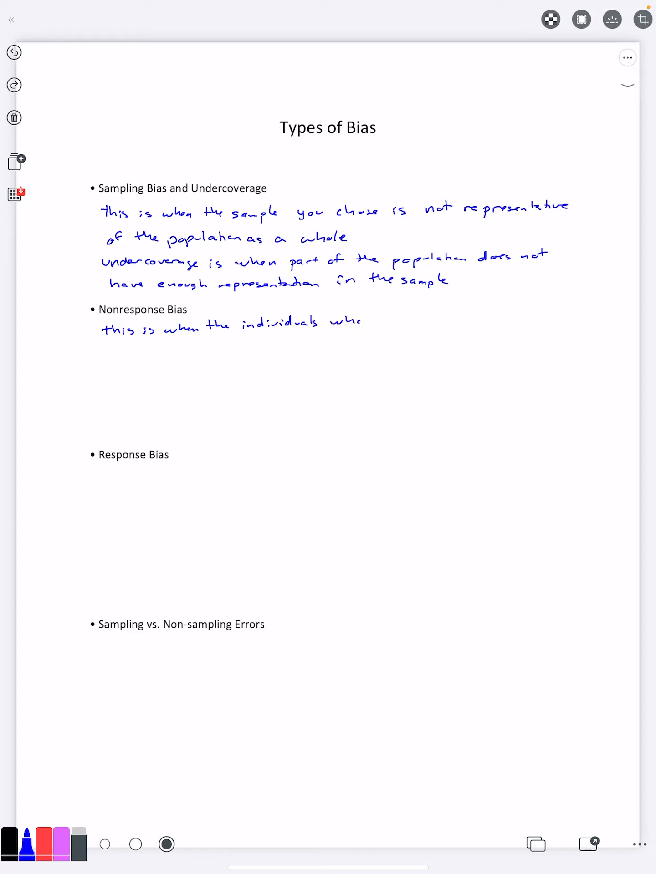
pyautogui.write('do respond to the survey')
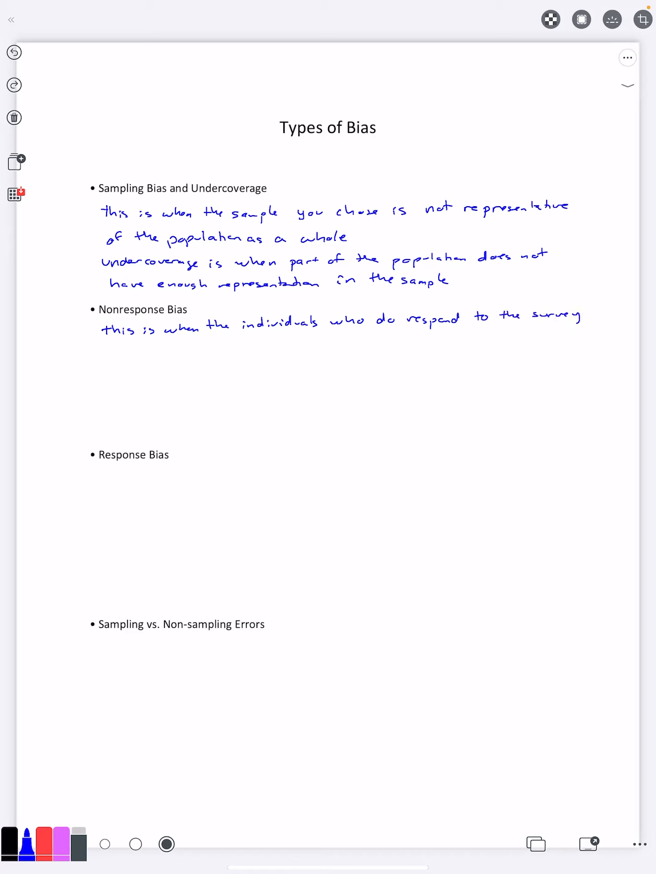
pyautogui.write('do not accurately represent the population.')
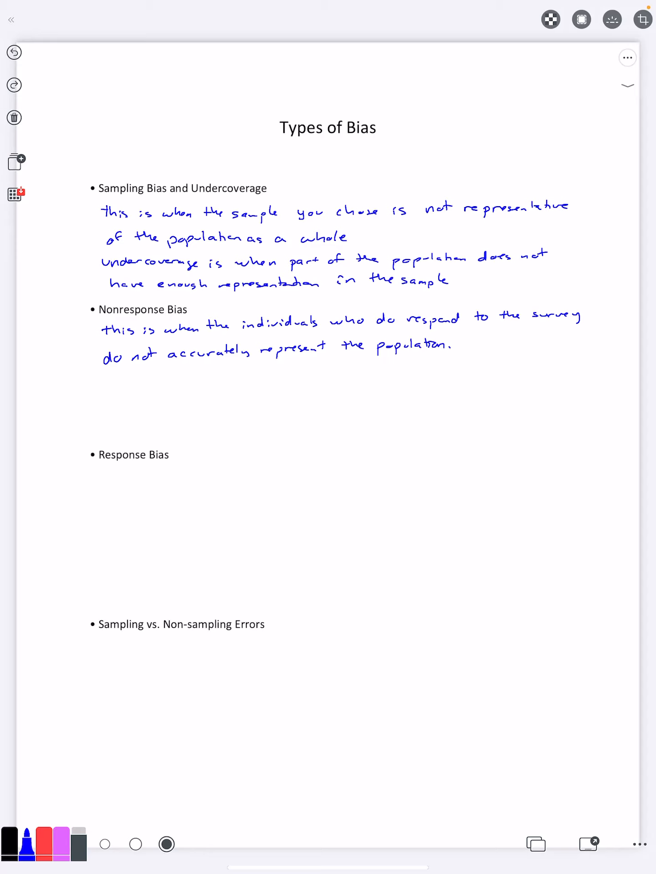
# Restore the thicker ink and handwrite 'this is when the response you receive is not the correct data' under Response Bias
pyautogui.moveTo(94, 485); pyautogui.dragTo(100, 474)
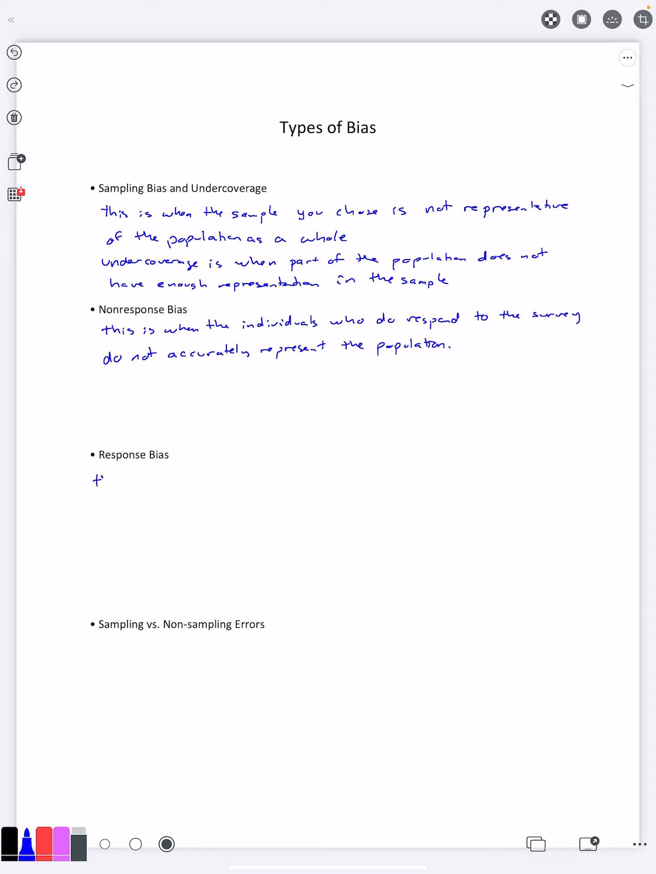
pyautogui.write('this is when the response you ree')
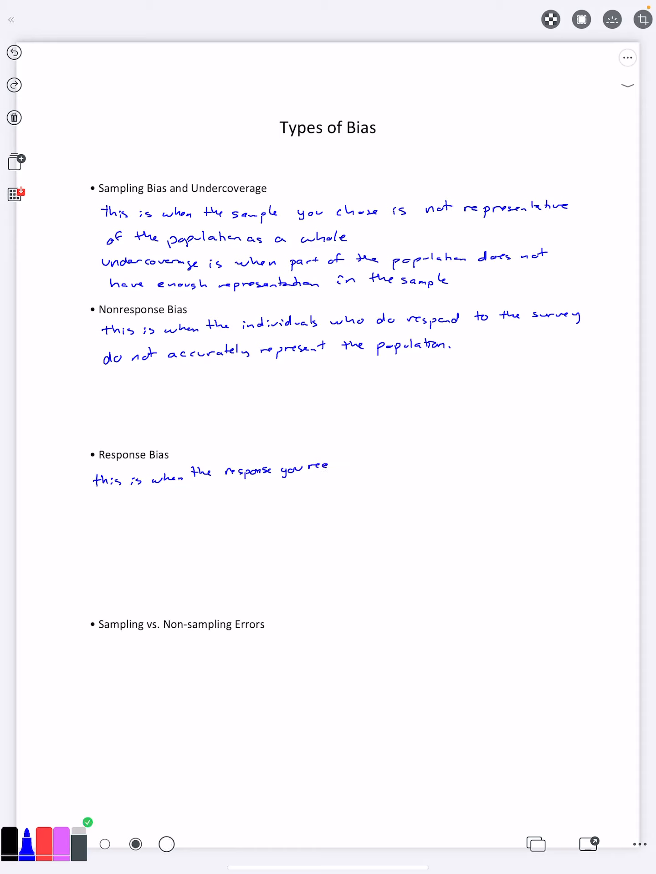
pyautogui.click(166, 844)
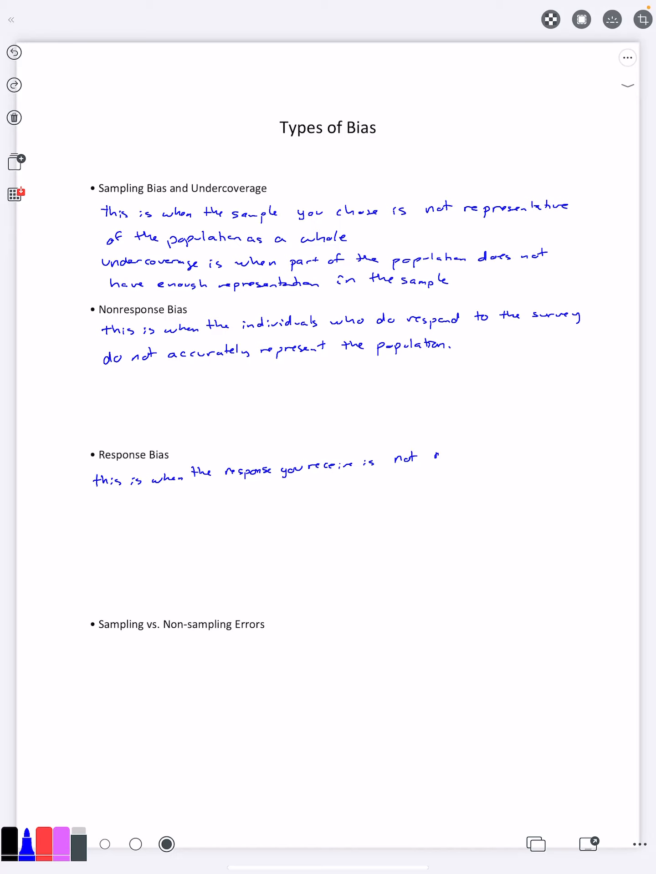
pyautogui.moveTo(430, 457); pyautogui.dragTo(491, 457)
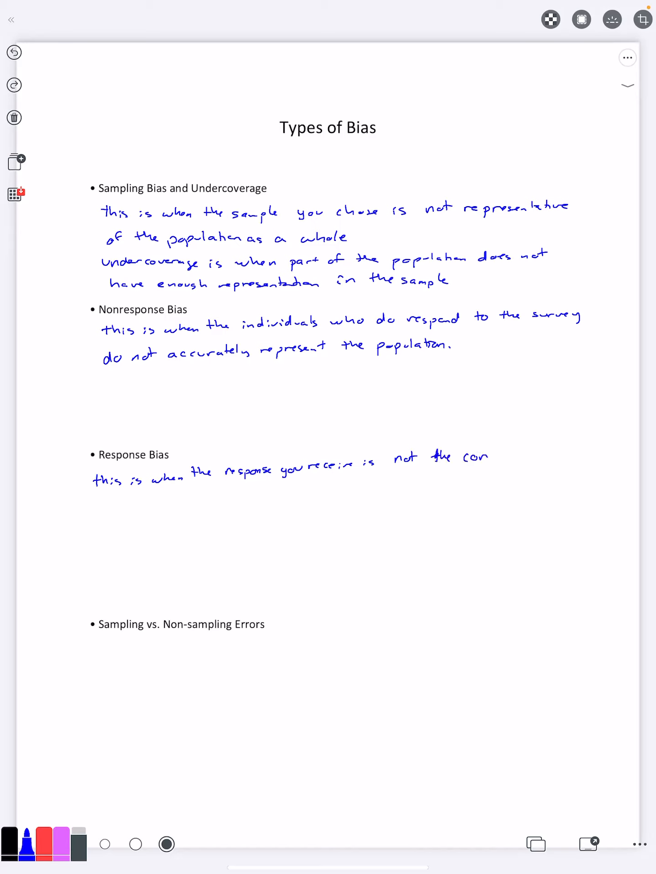
pyautogui.write('correct data')
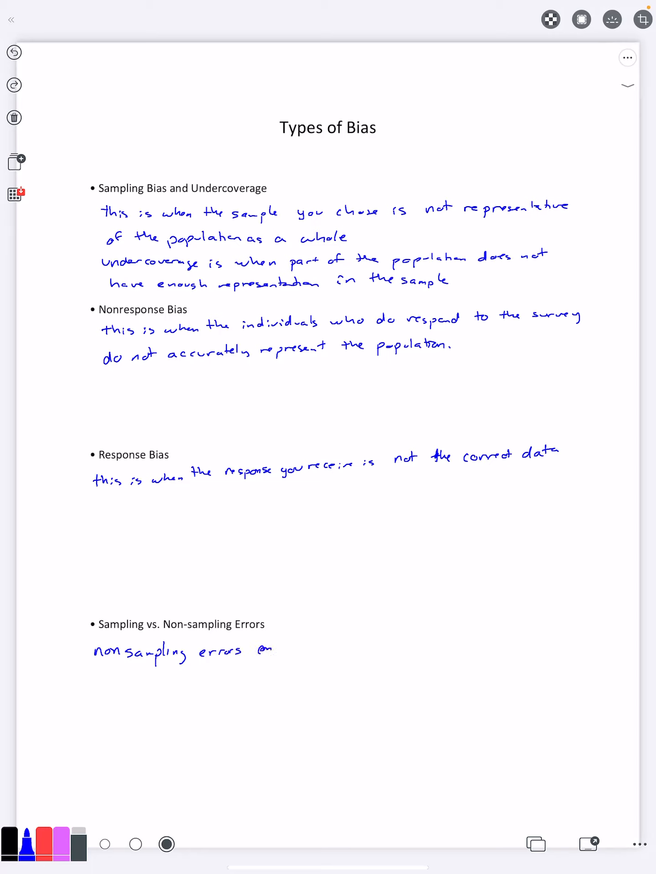
# Finish the line with 'happen even in a census' after 'nonsampling errors can'
pyautogui.write('happen')
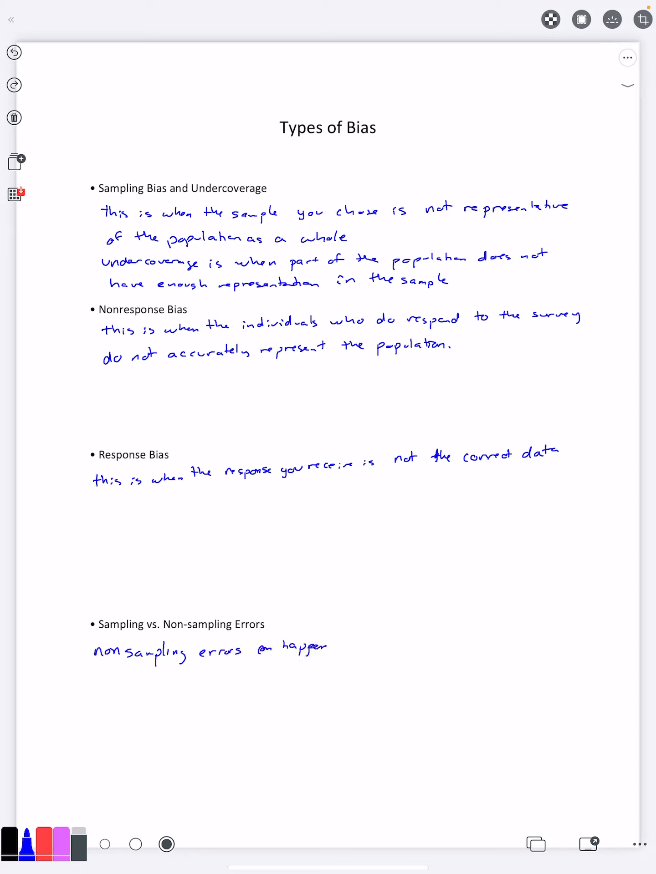
pyautogui.moveTo(332, 647); pyautogui.dragTo(385, 646)
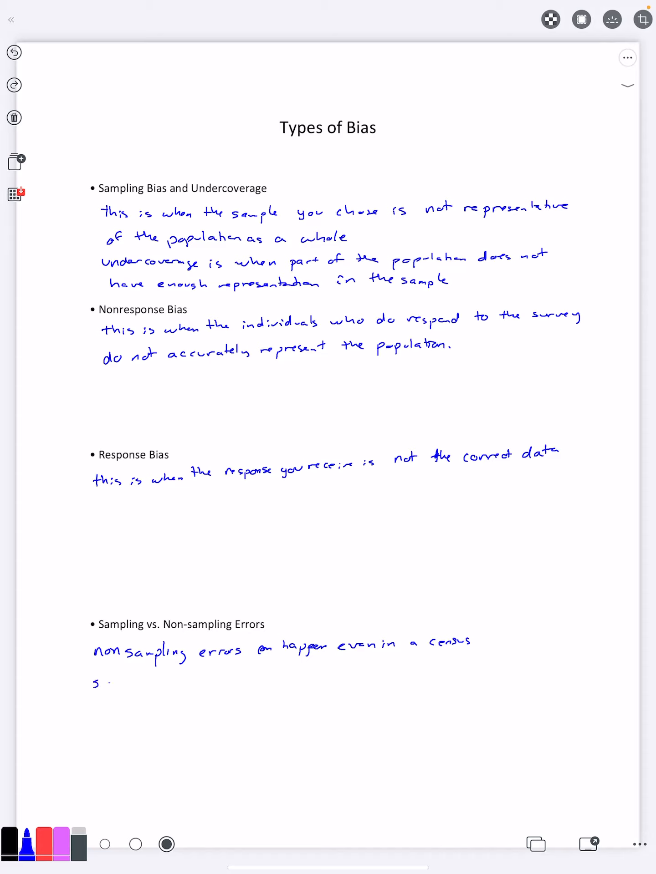
# Handwrite 'sampling errors are errors that happen as a result of using a sample to estimate a popu…'
pyautogui.write('sampling errors')
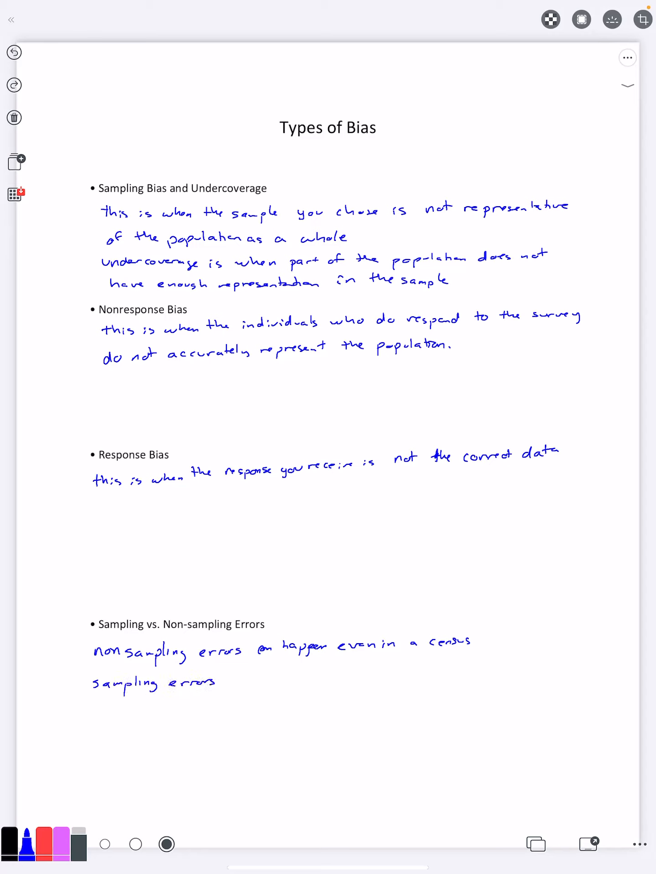
pyautogui.write('are err')
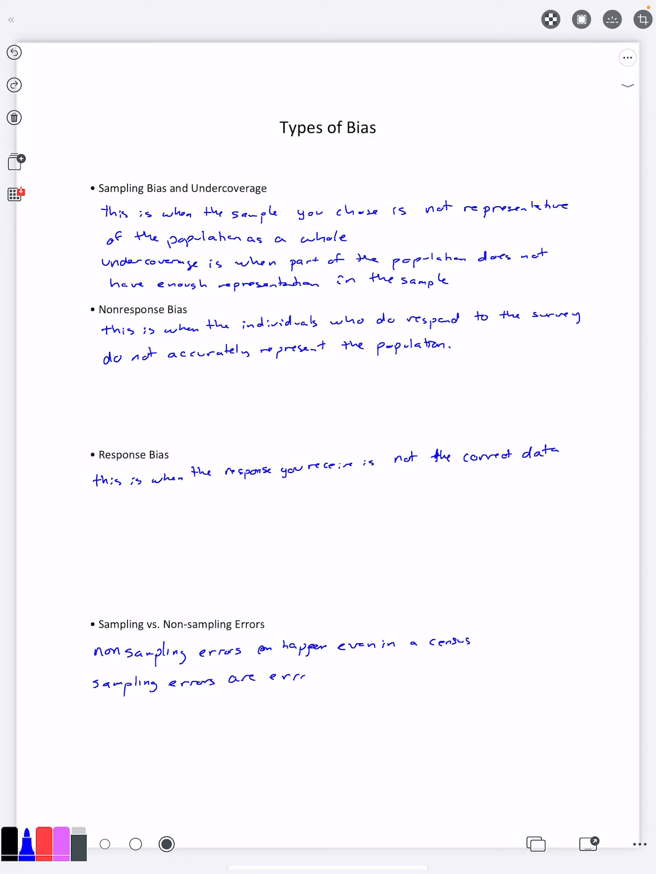
pyautogui.write('that happen as a result')
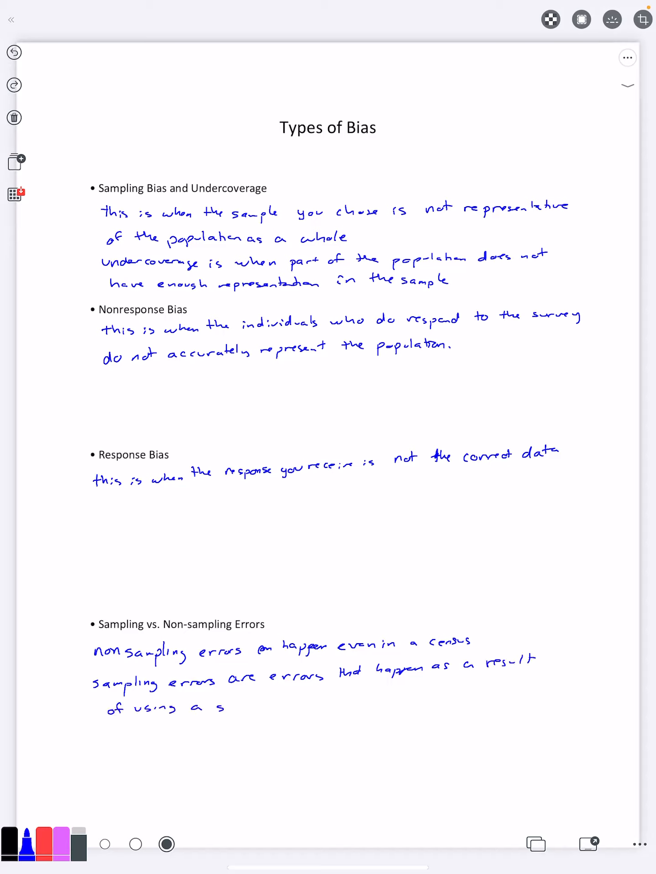
pyautogui.write('sampe')
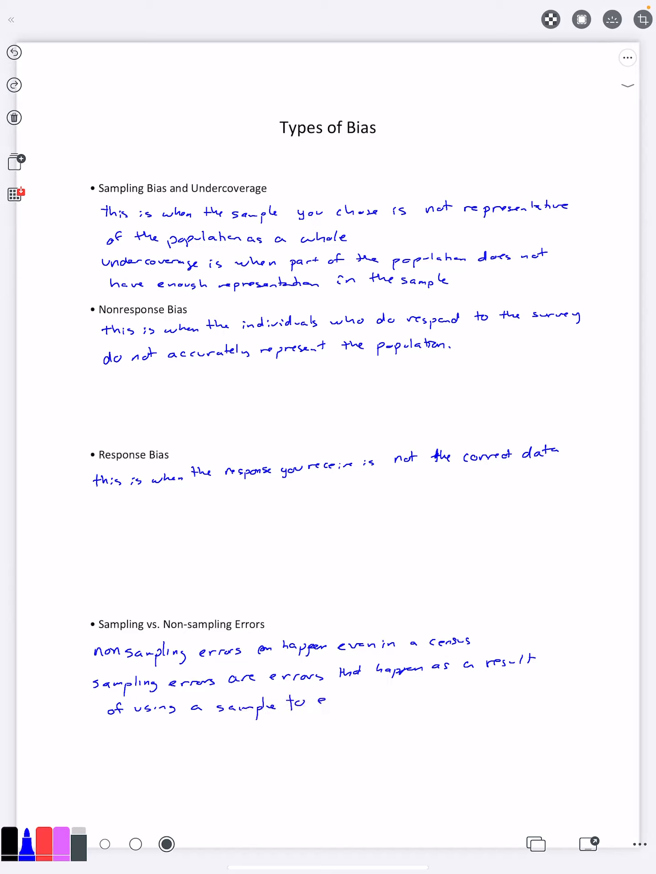
pyautogui.write('estimat')
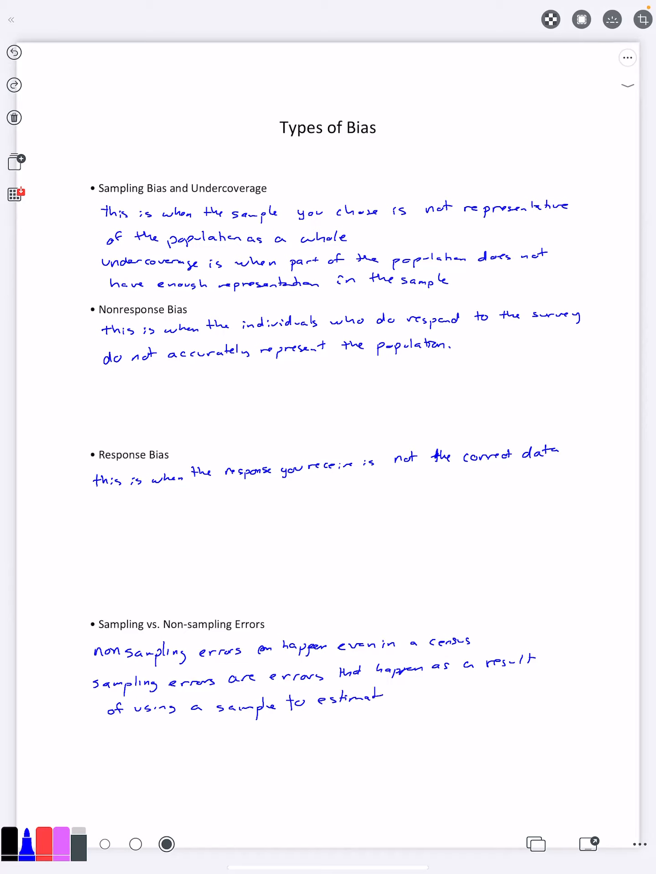
pyautogui.write('a popu')
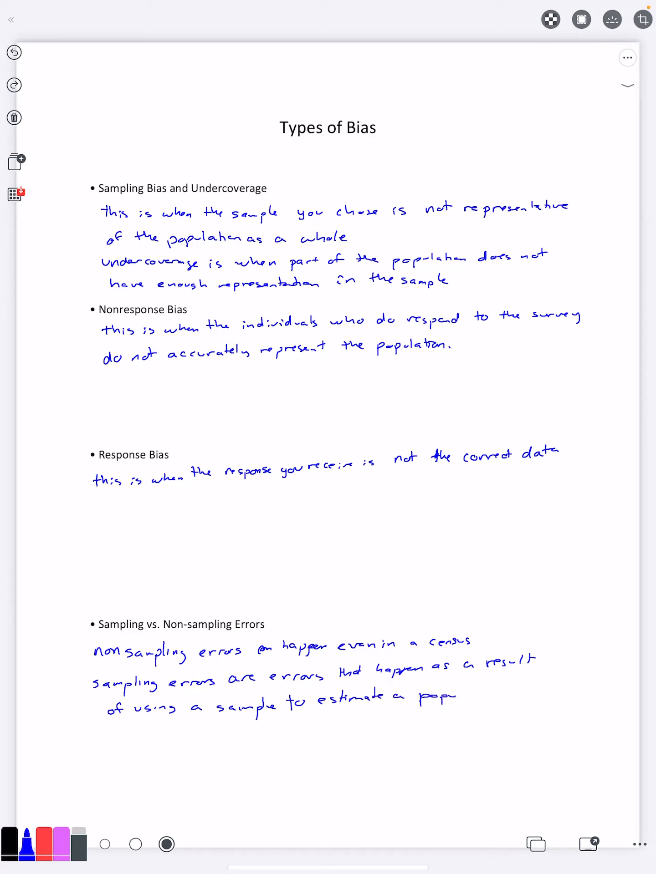